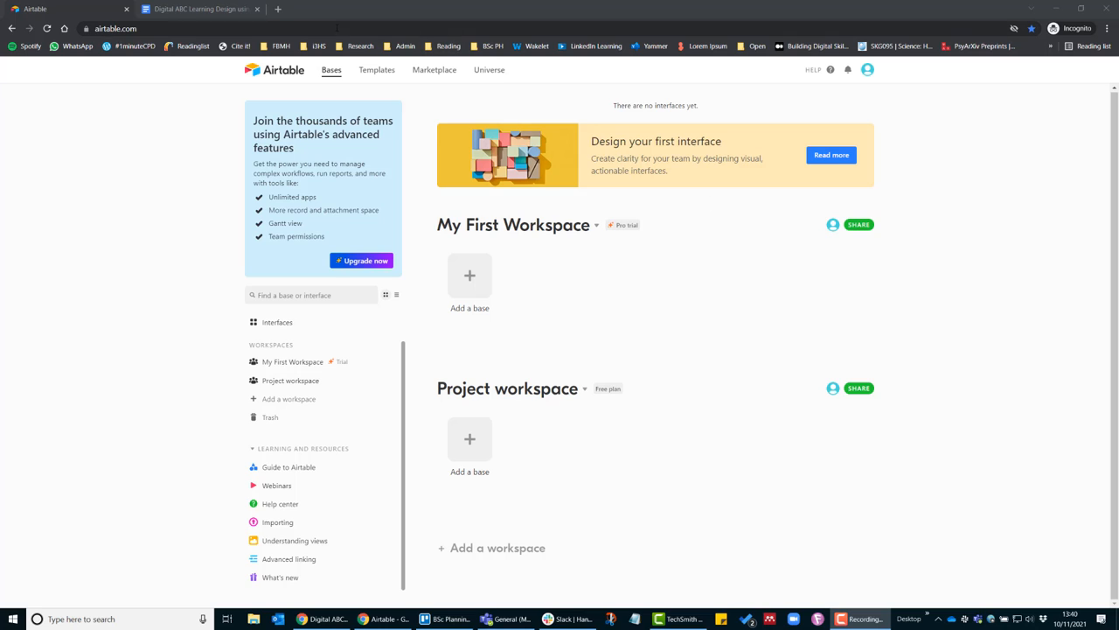
Step: View the shared ABC Learning Design Airtable Only base and its Action plan table
left_click(349, 28)
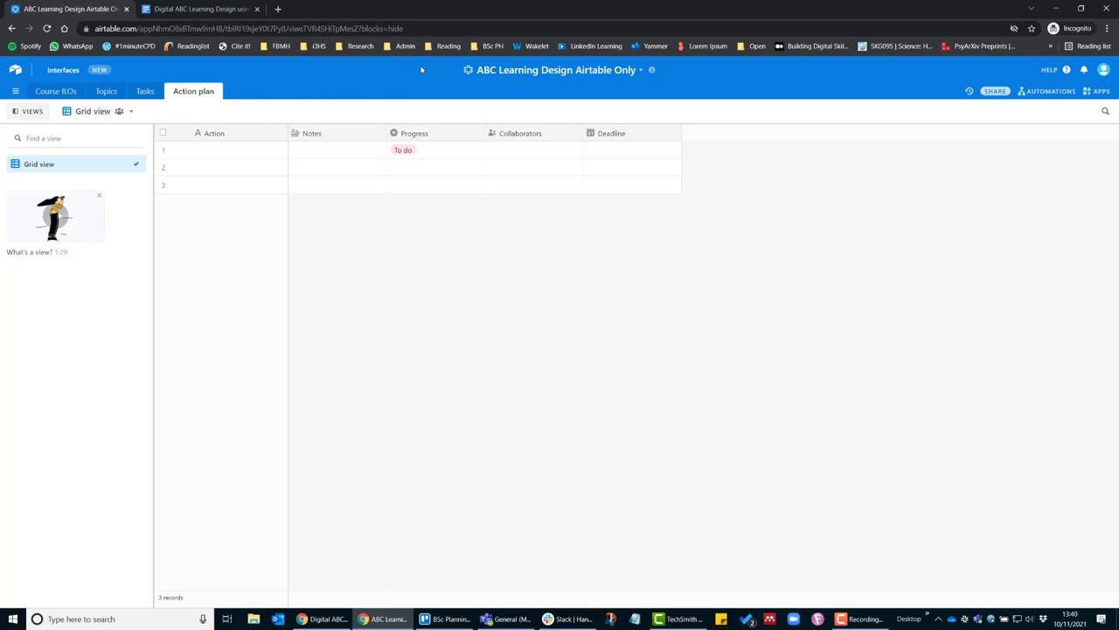
mouse_move(570, 81)
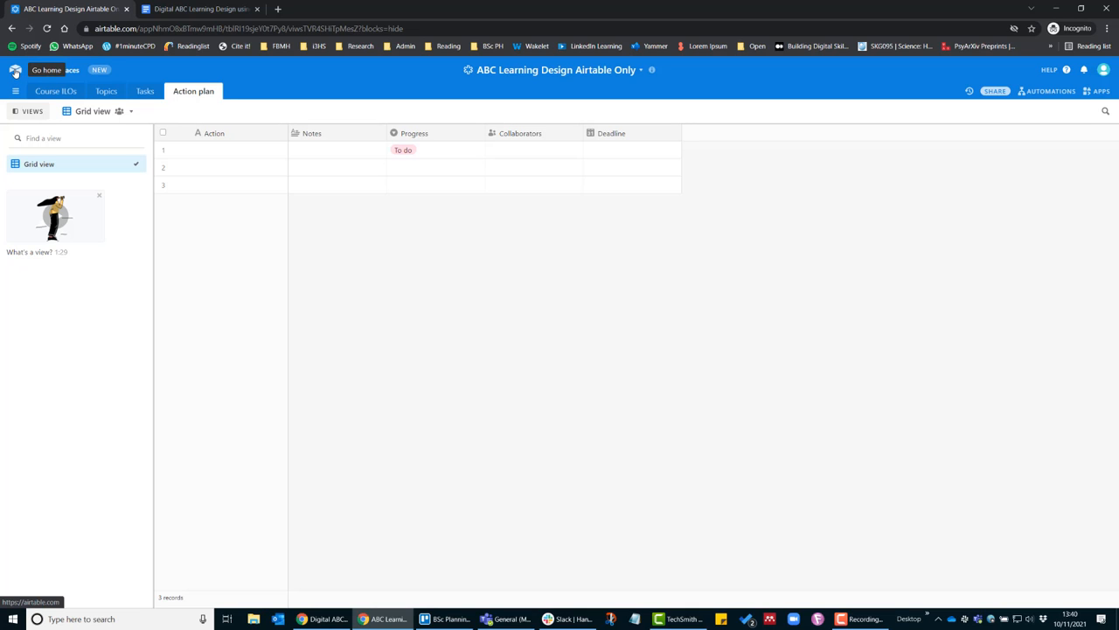
Step: Return to the Airtable home page and find the base under Bases shared with me
left_click(46, 70)
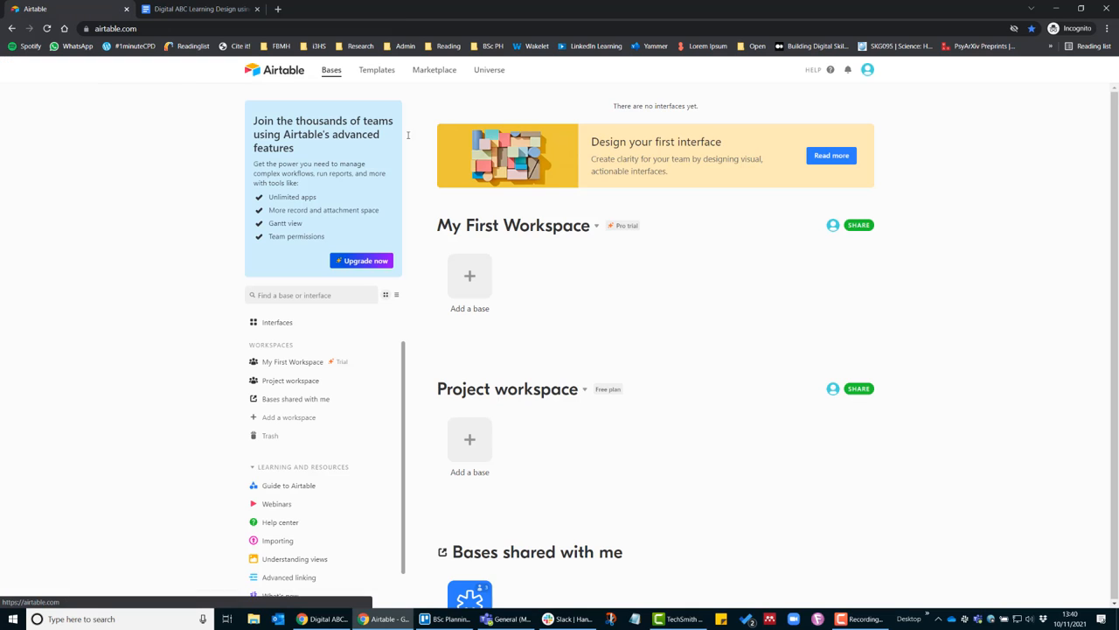
scroll("down", 3)
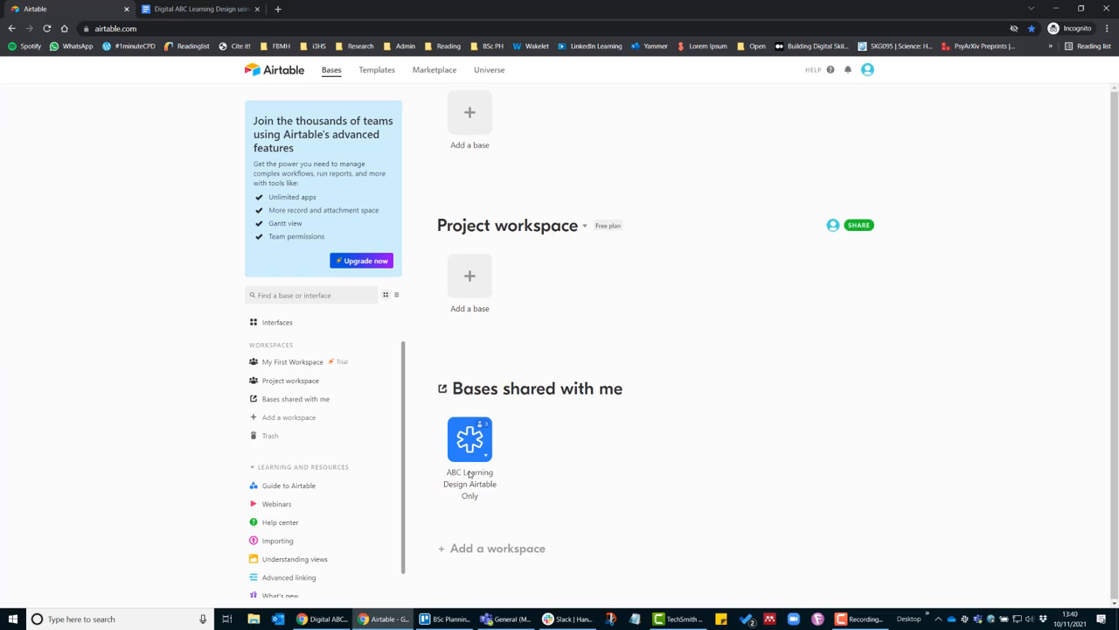
mouse_move(496, 451)
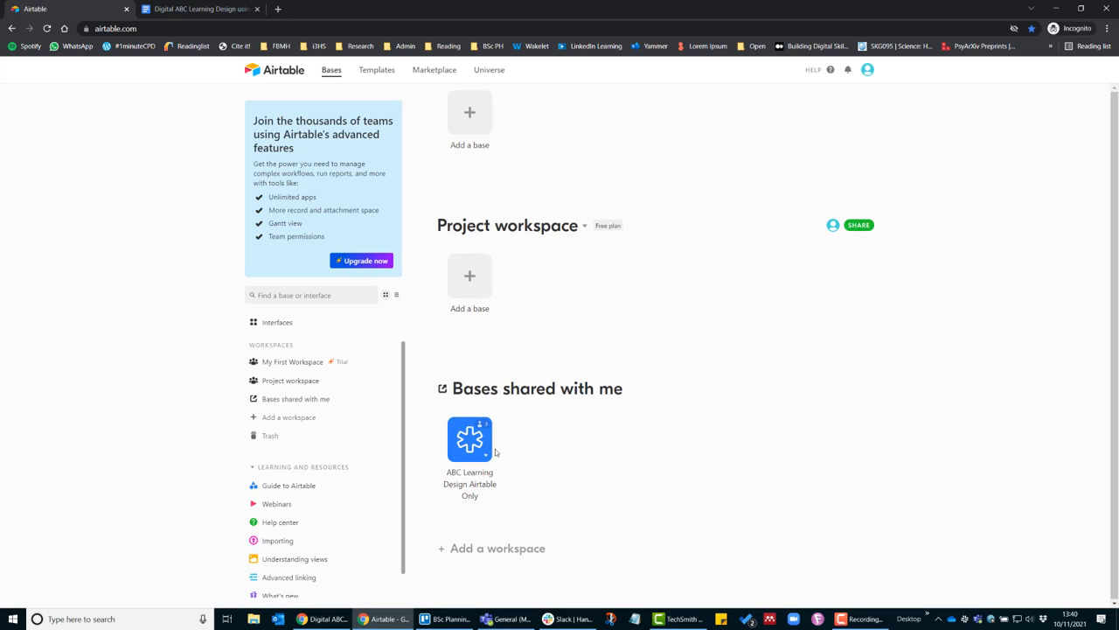
mouse_move(465, 399)
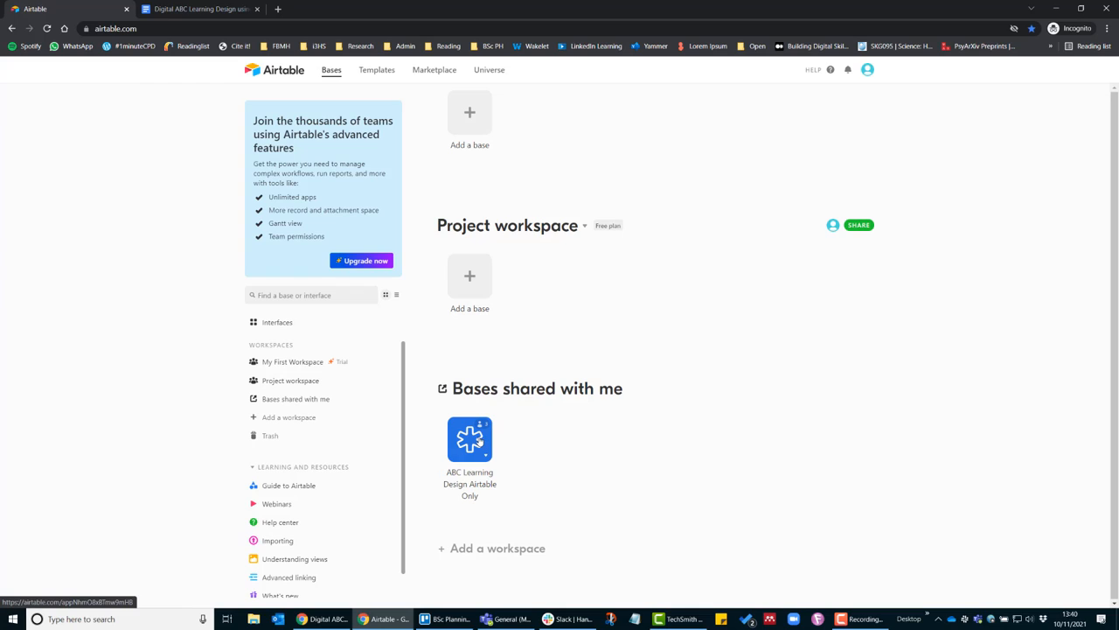
mouse_move(570, 293)
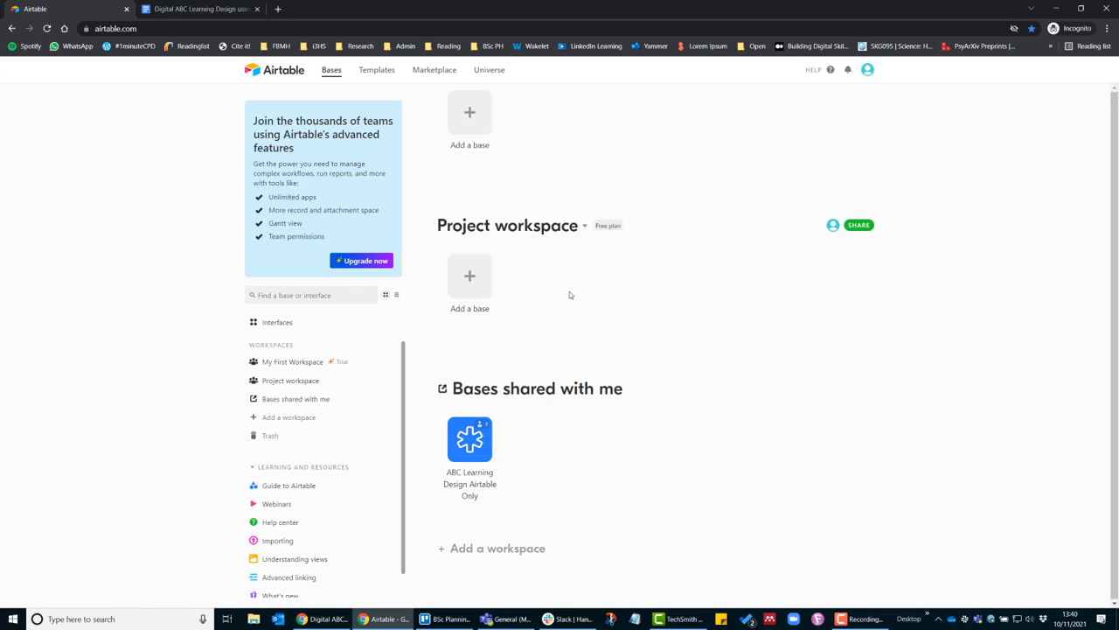
mouse_move(531, 241)
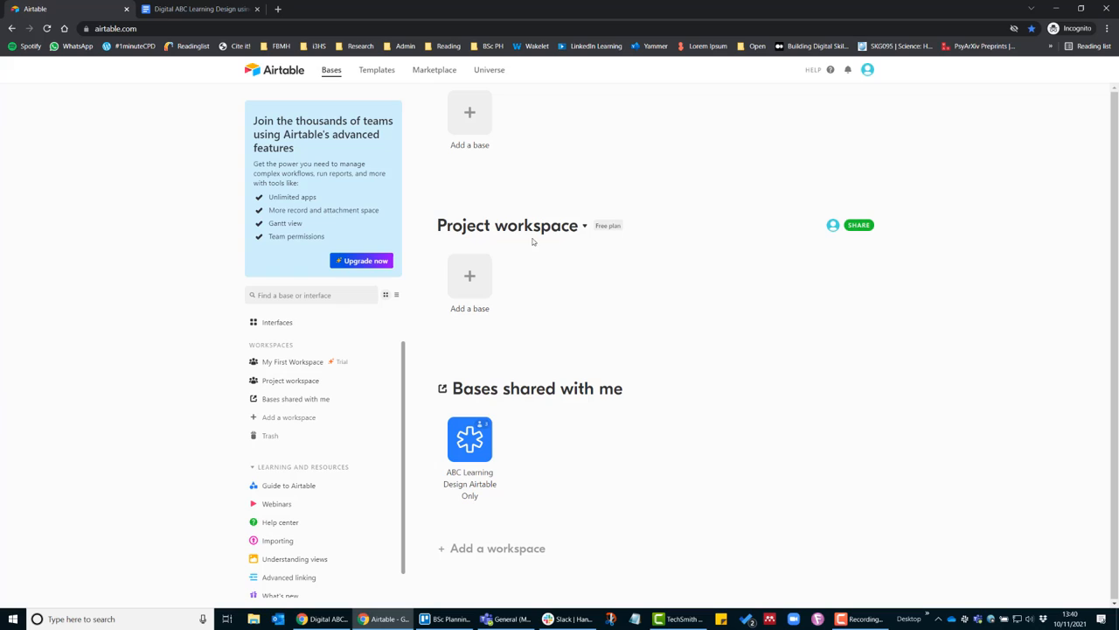
mouse_move(507, 262)
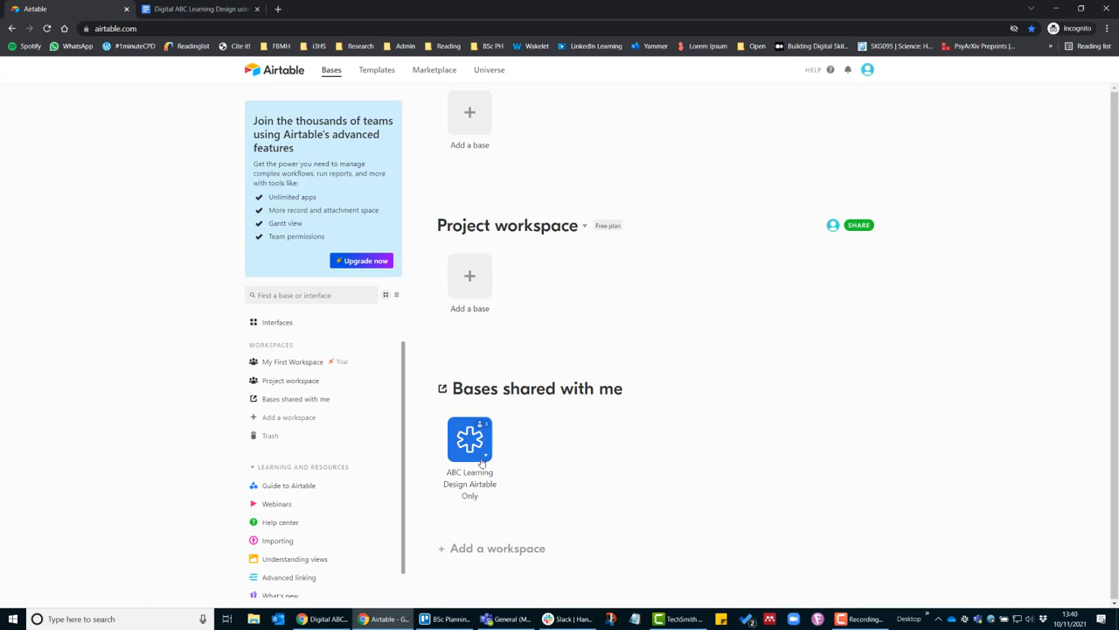
Step: Duplicate the shared base into Project workspace as 'ABC Learning Design Airtable Only copy'
right_click(469, 439)
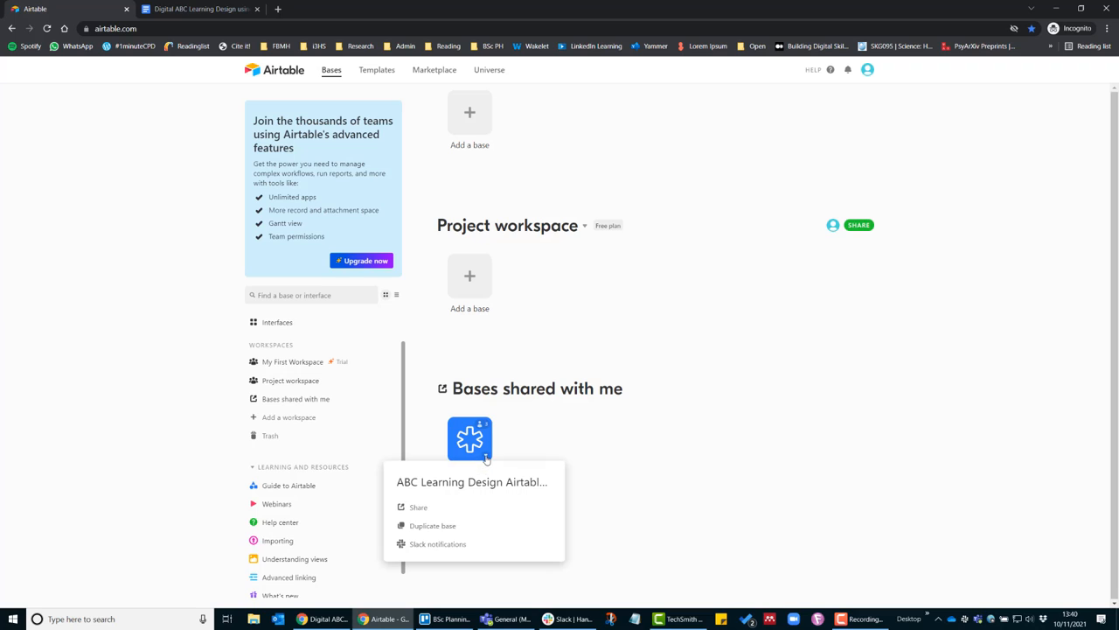
left_click(432, 525)
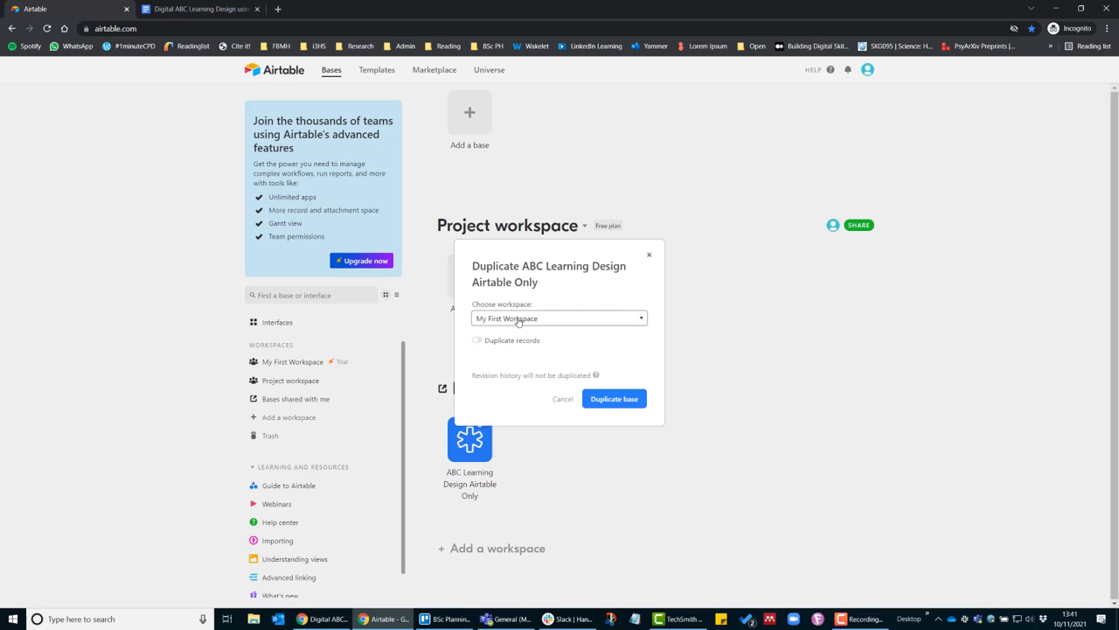
left_click(559, 318)
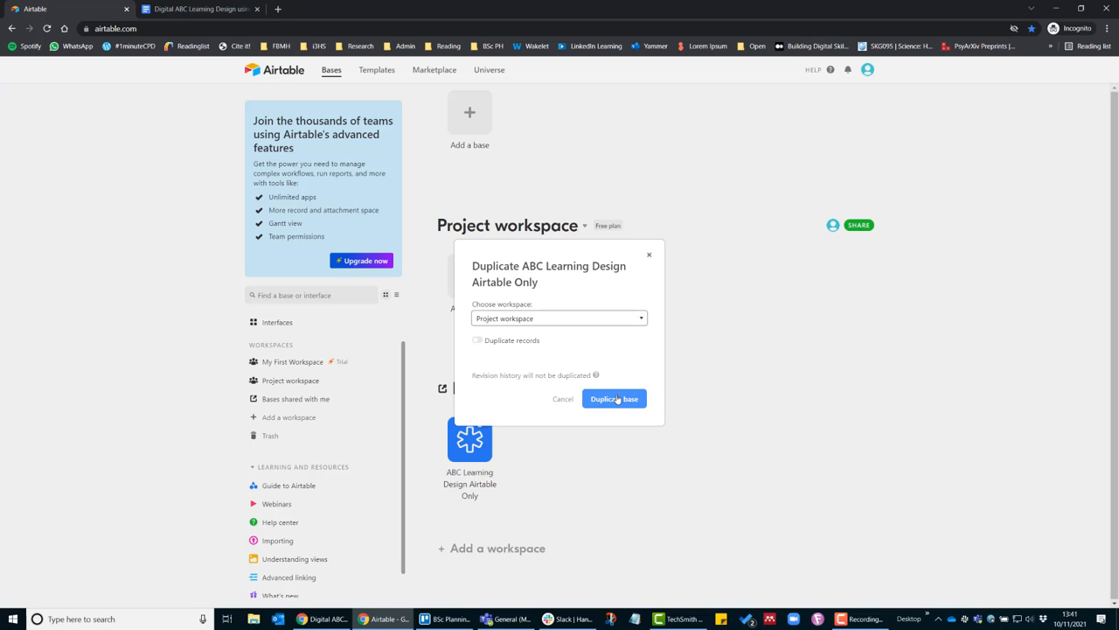
left_click(614, 398)
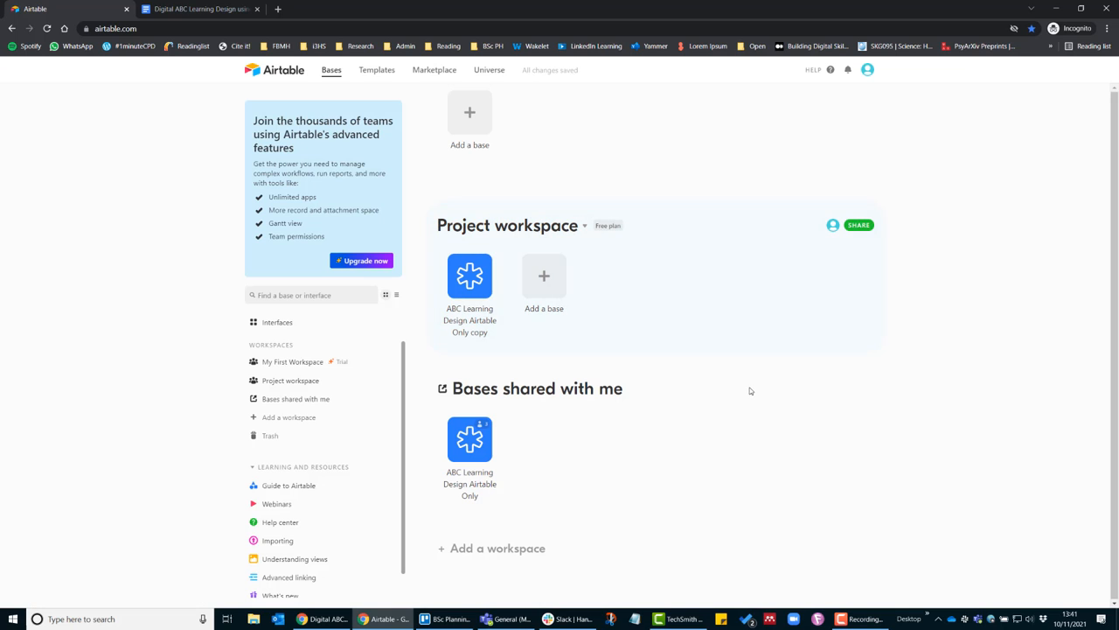
mouse_move(805, 262)
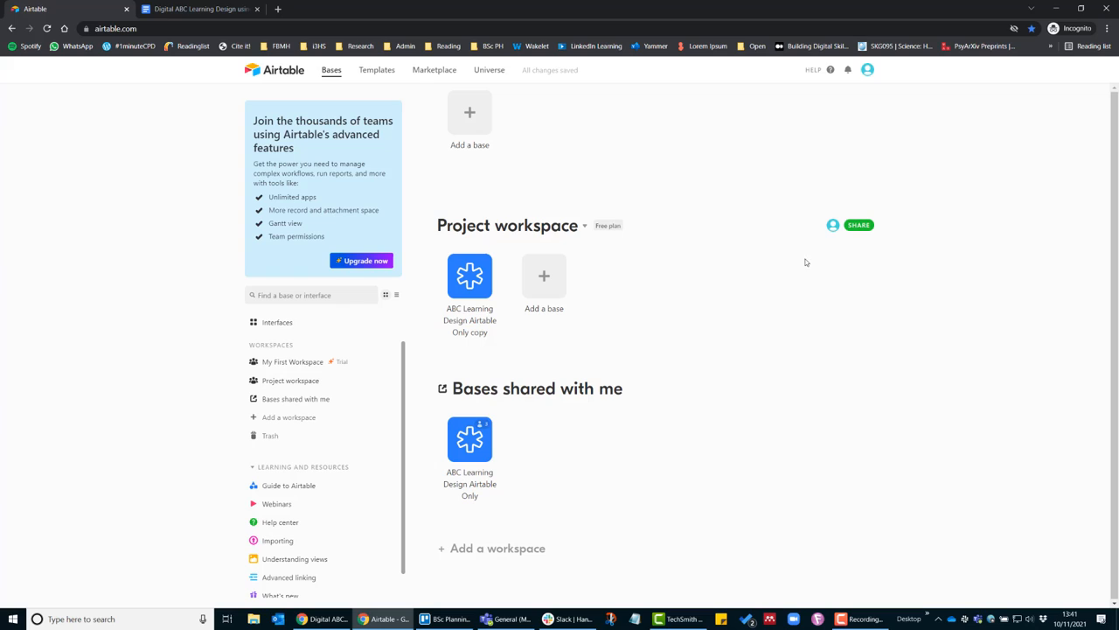
mouse_move(822, 252)
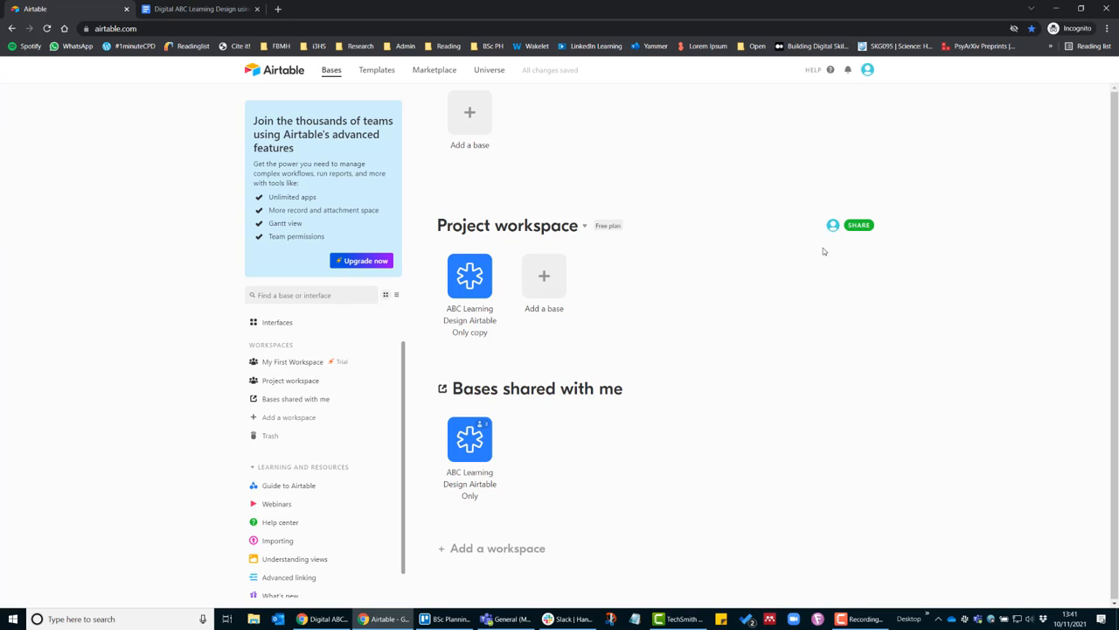
mouse_move(769, 228)
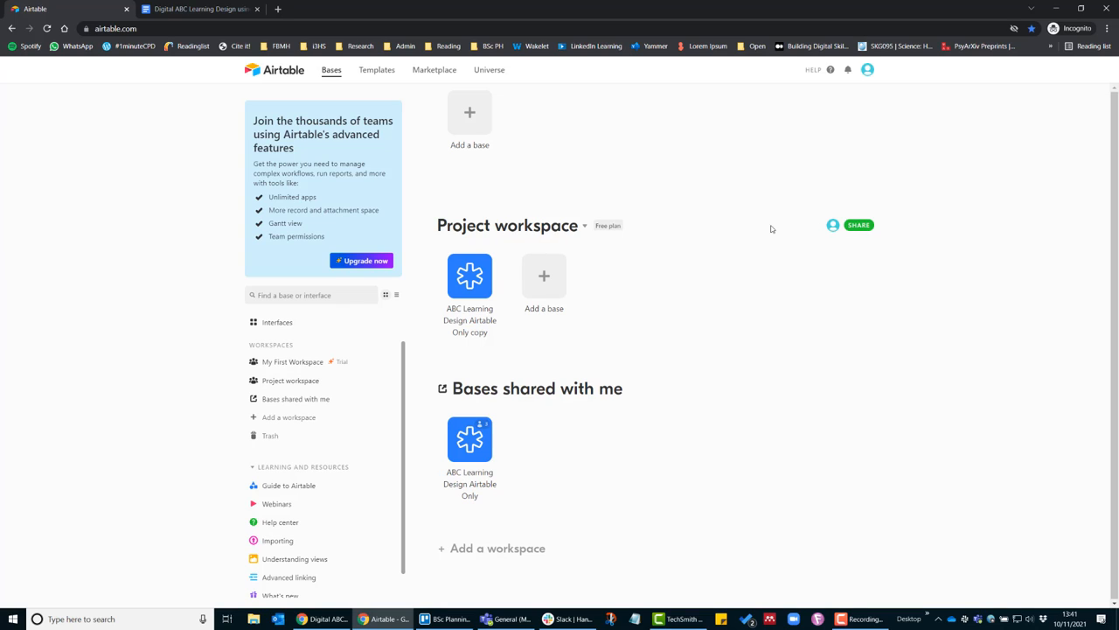
Step: Bring up Project workspace sharing, check Invite by link, and settle on Invite by email
left_click(857, 224)
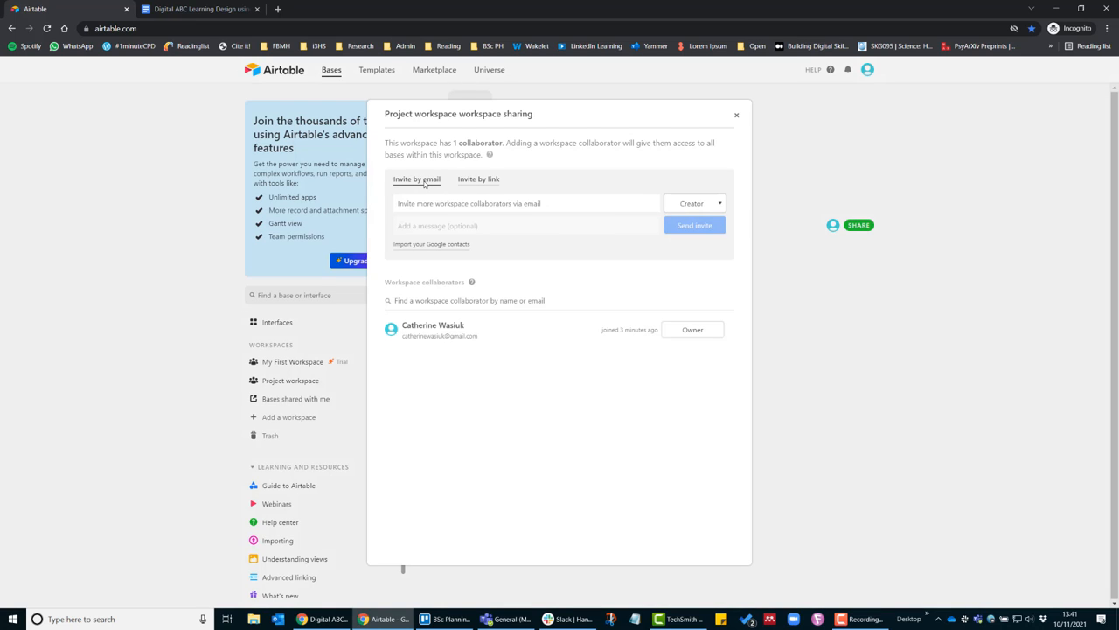
left_click(479, 179)
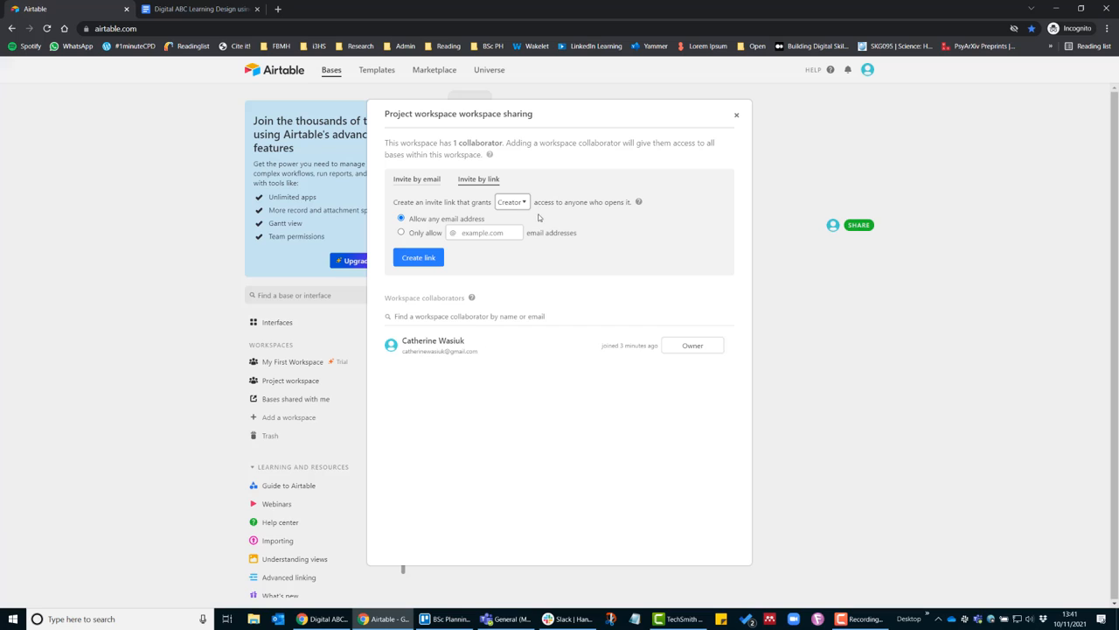
left_click(416, 178)
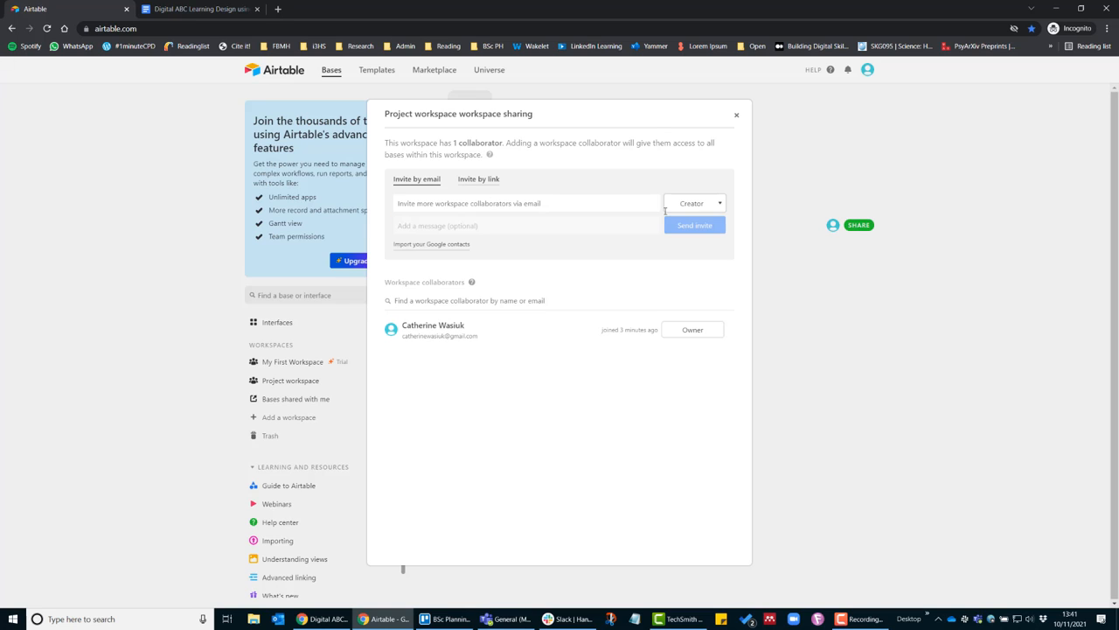